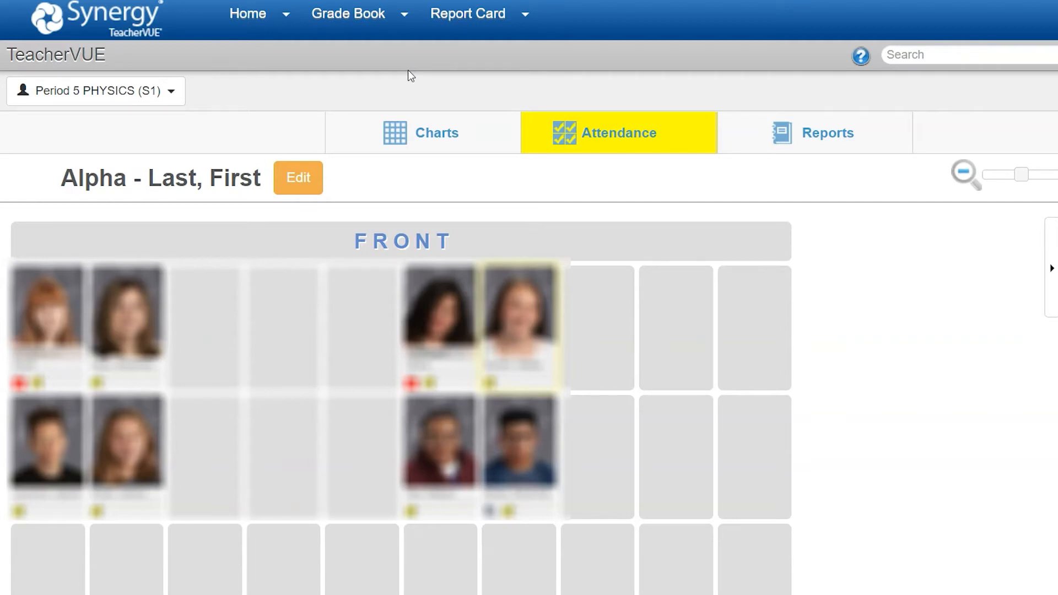
Switch to the Grade Book Main page for the Period 5 Physics class.
click(347, 12)
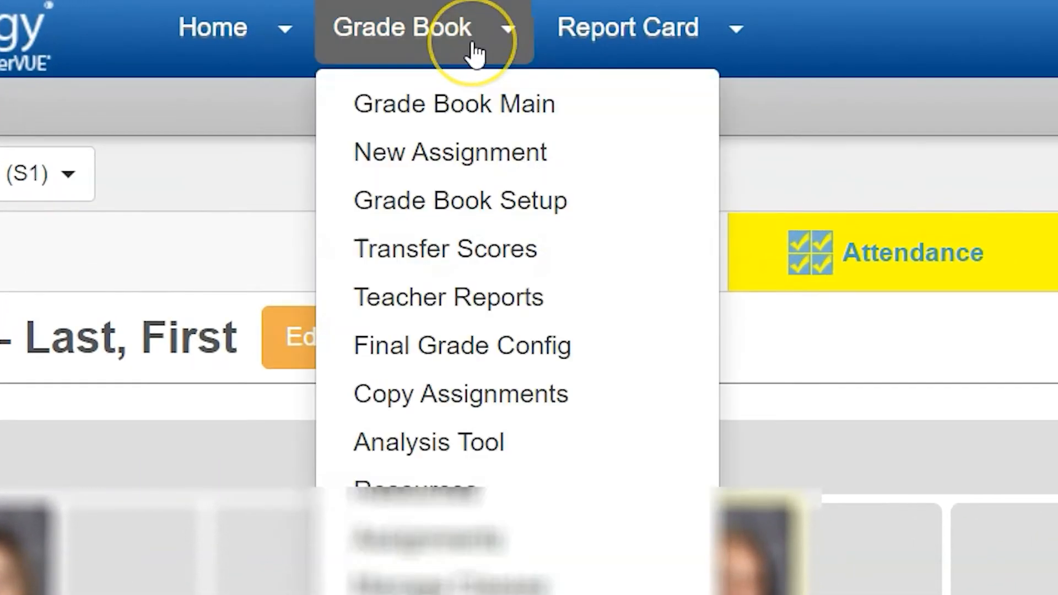
mouse_move(472, 104)
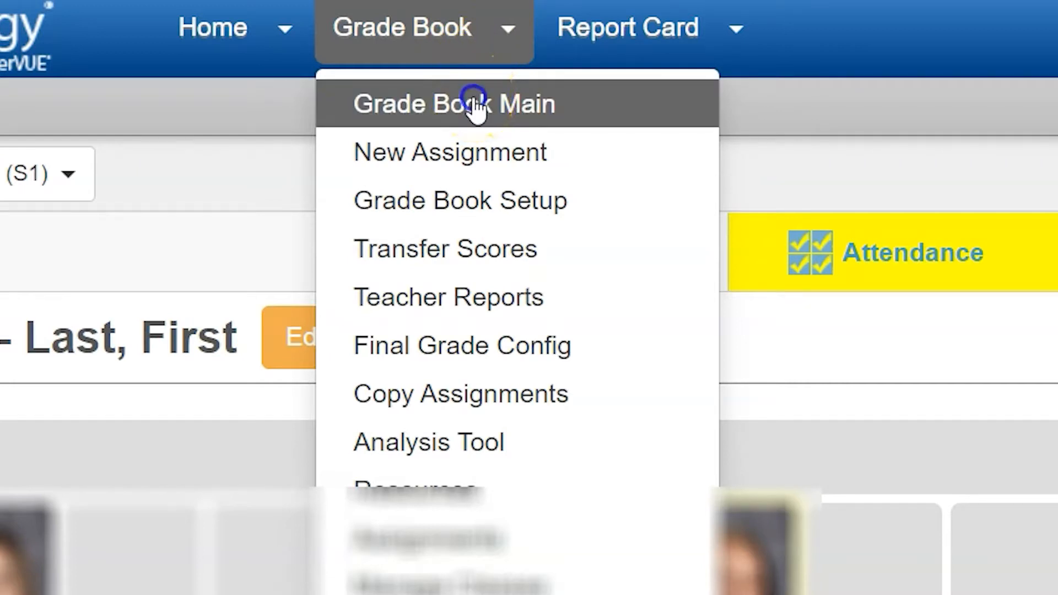
click(453, 103)
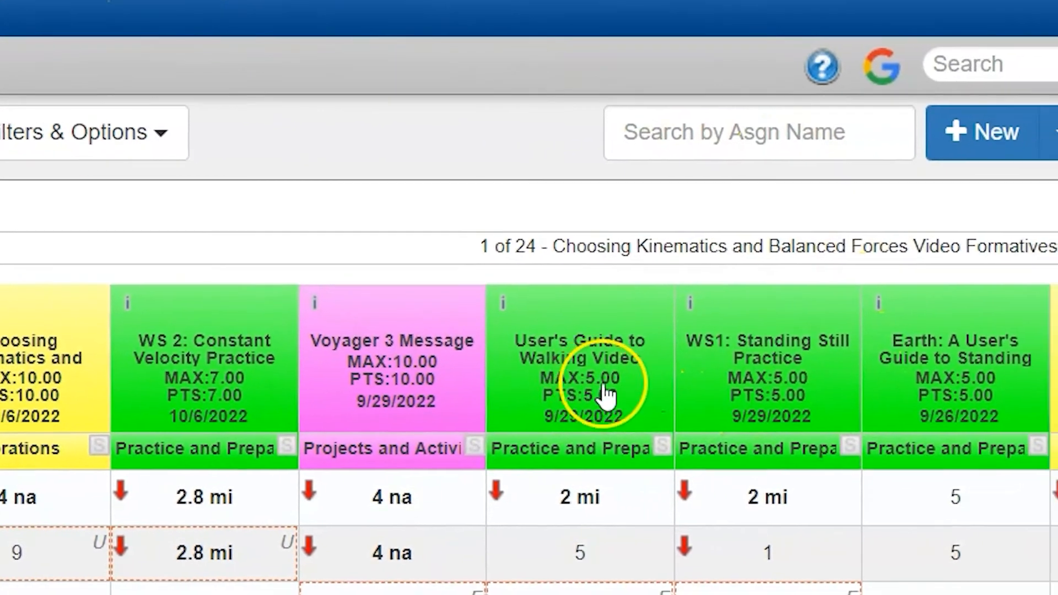
scroll(right, 3)
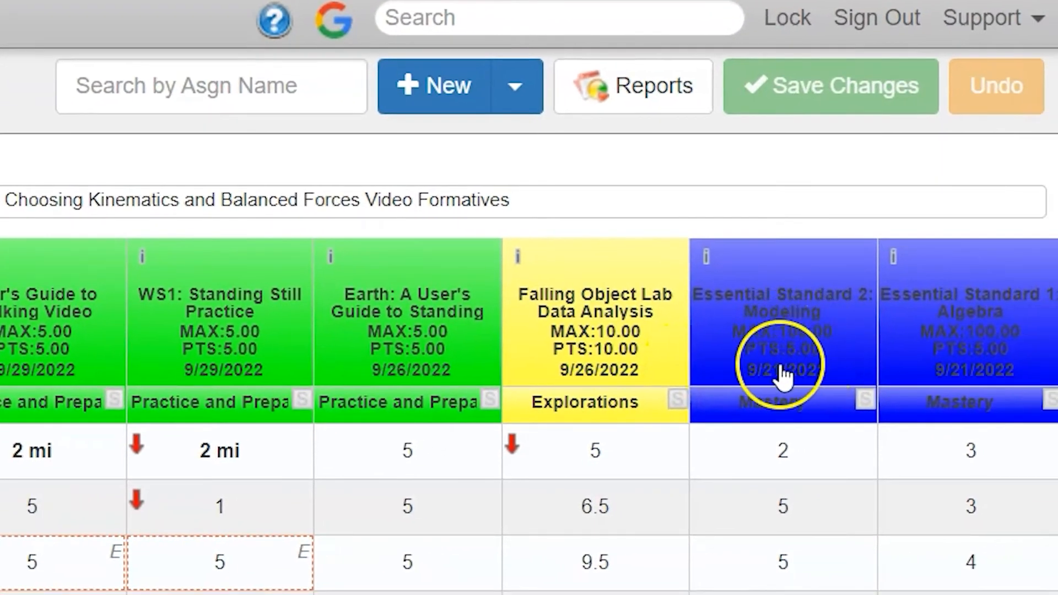
mouse_move(789, 364)
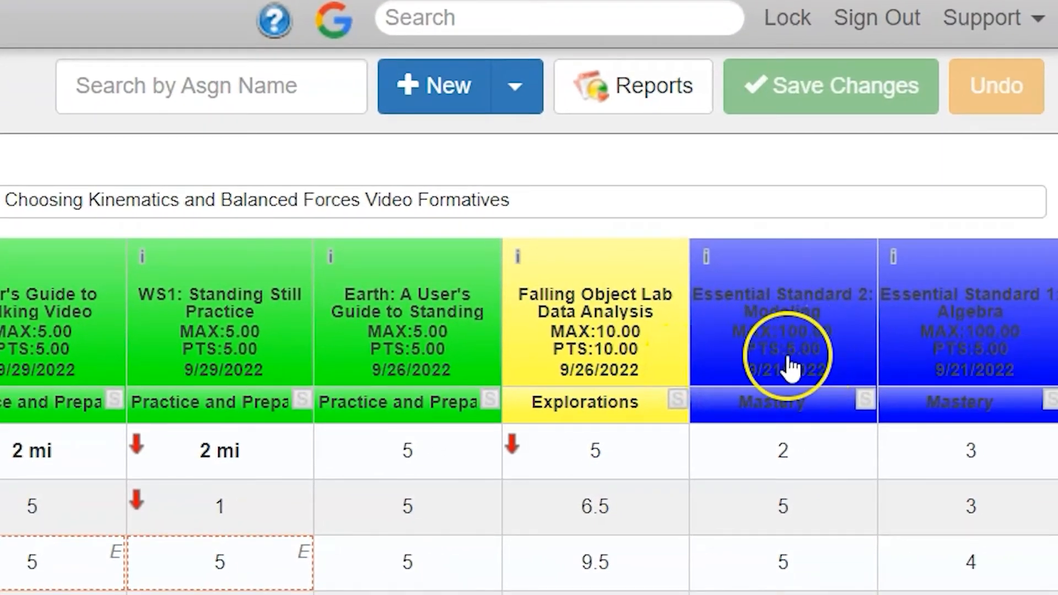
mouse_move(839, 348)
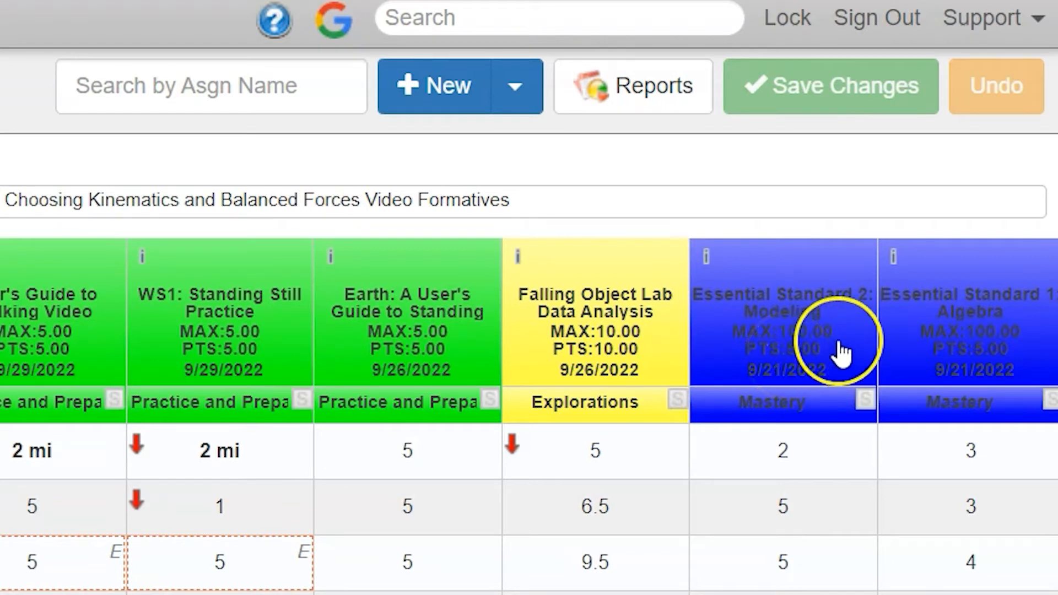
mouse_move(819, 340)
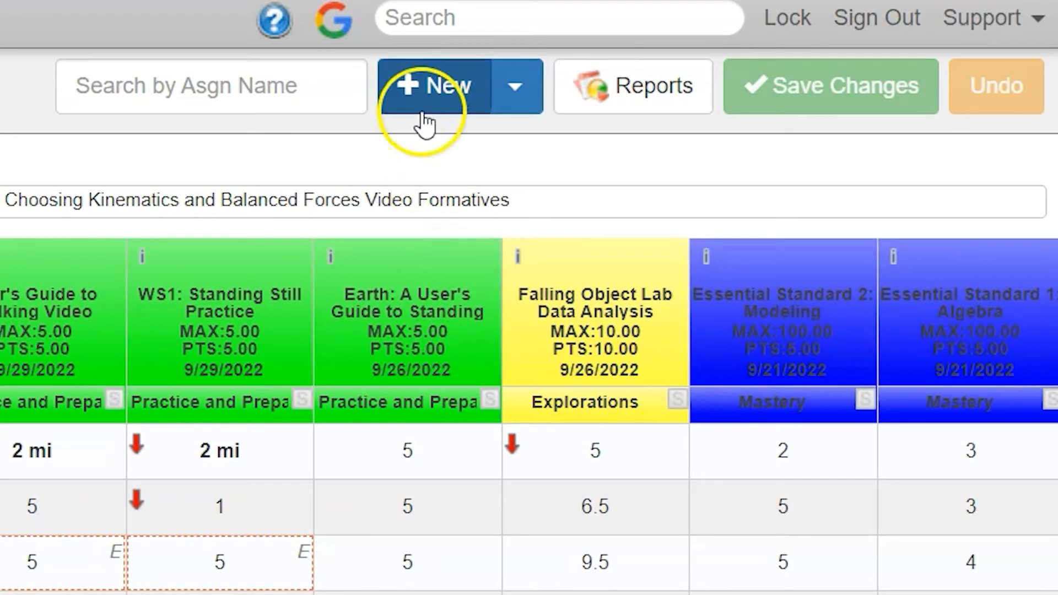
mouse_move(432, 86)
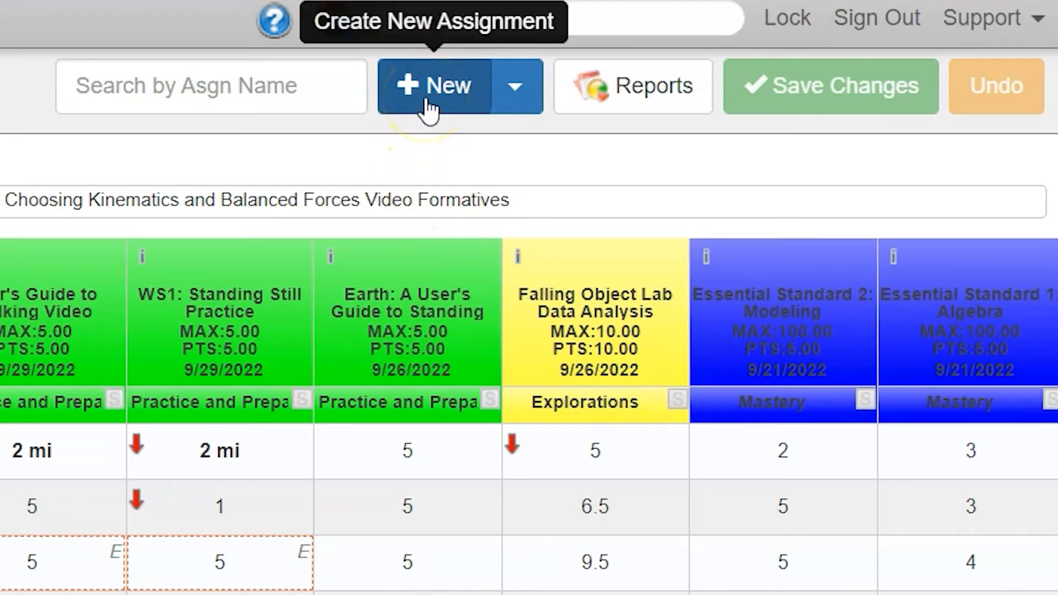
Create a new assignment named 'Example Assignment' with type Practice and Preparation.
click(435, 86)
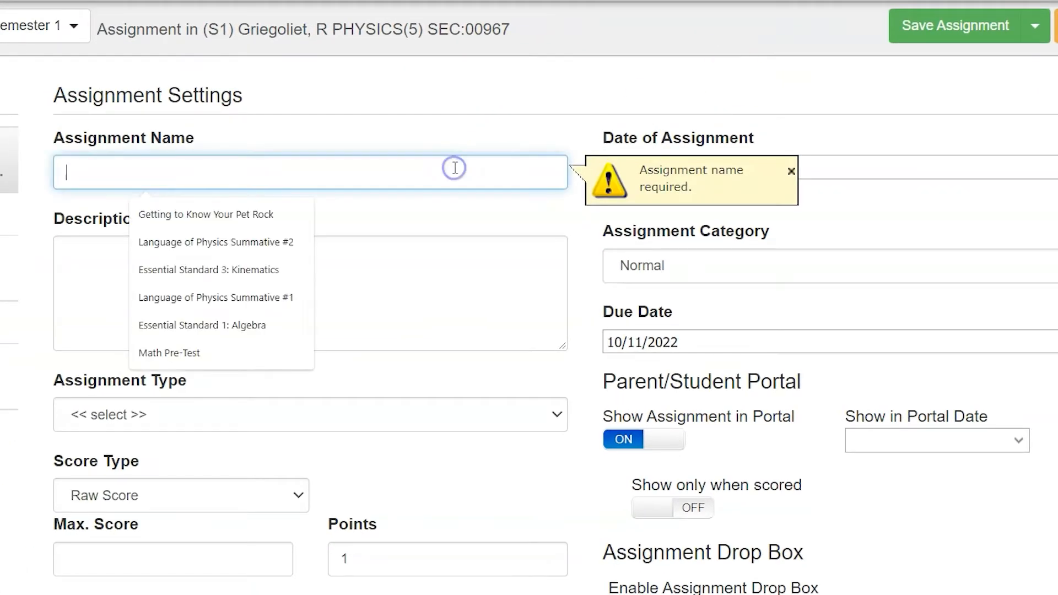
text(Example)
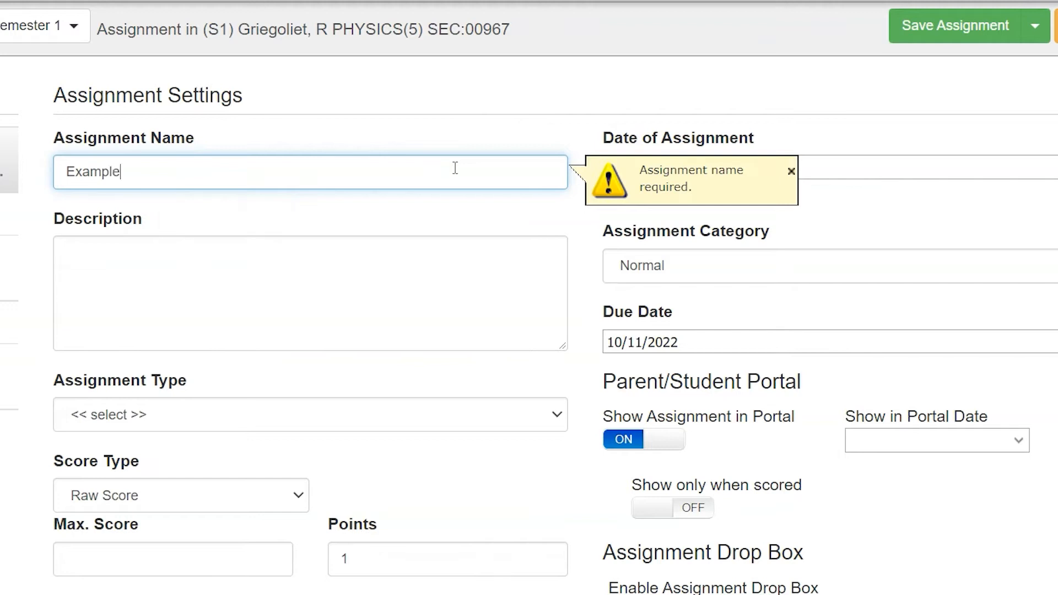
text(Assignment)
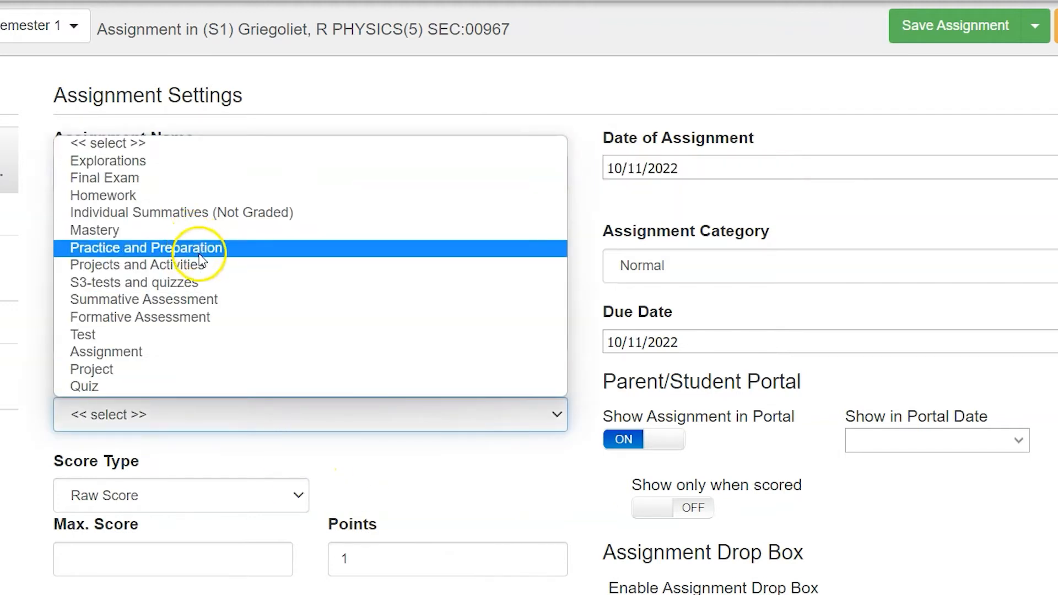
click(146, 247)
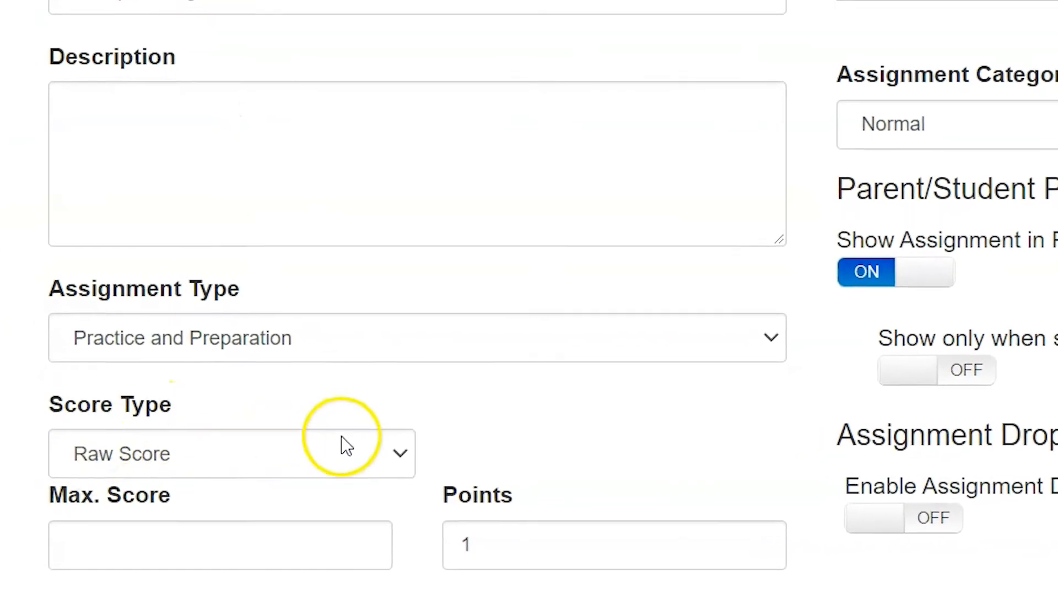
Give the new assignment a max score of 35 and 10 points.
click(220, 545)
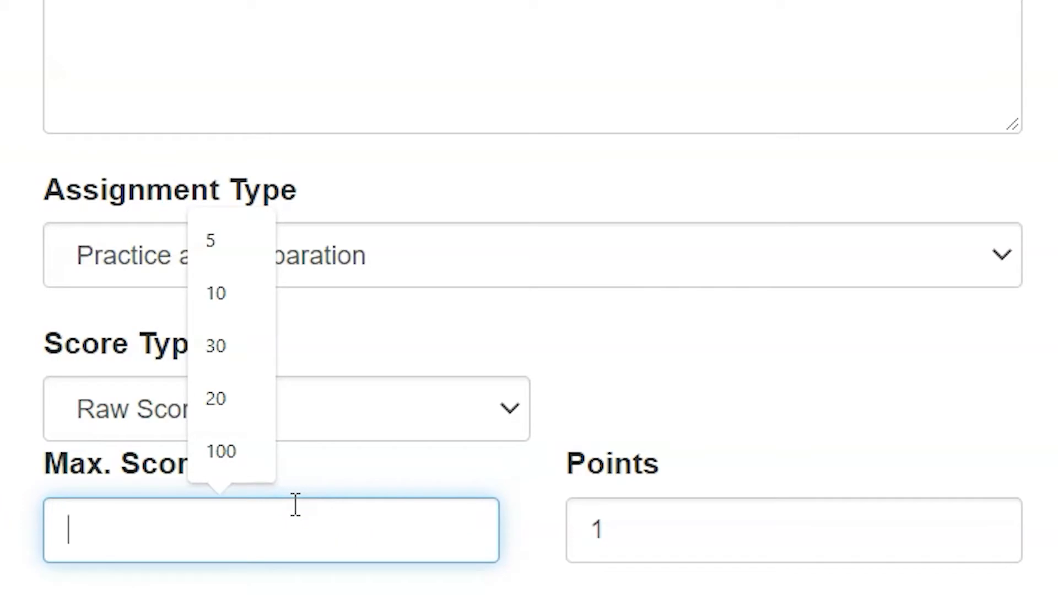
text(35)
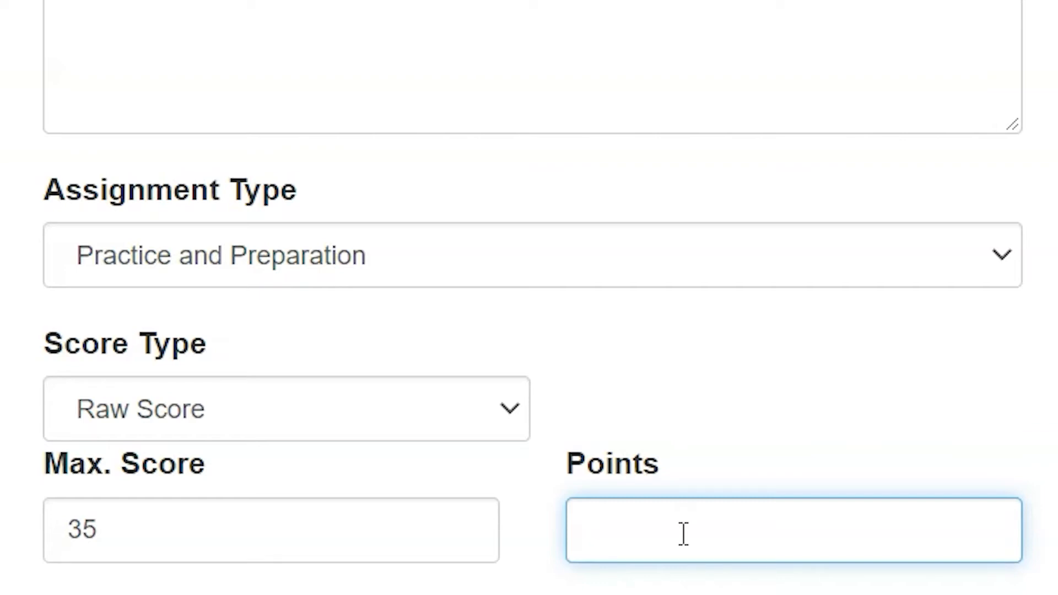
text(10)
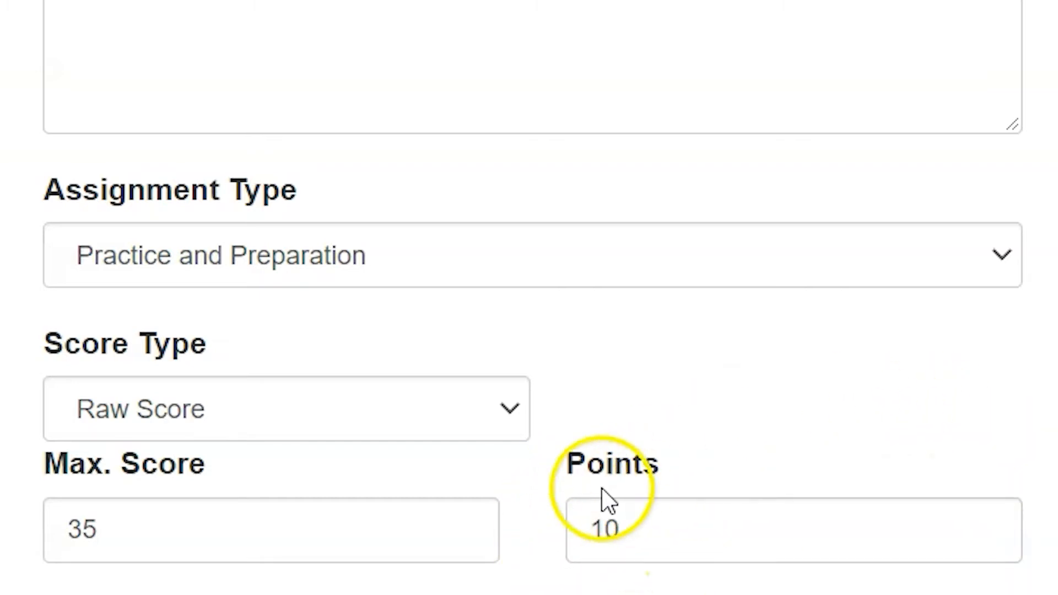
mouse_move(178, 499)
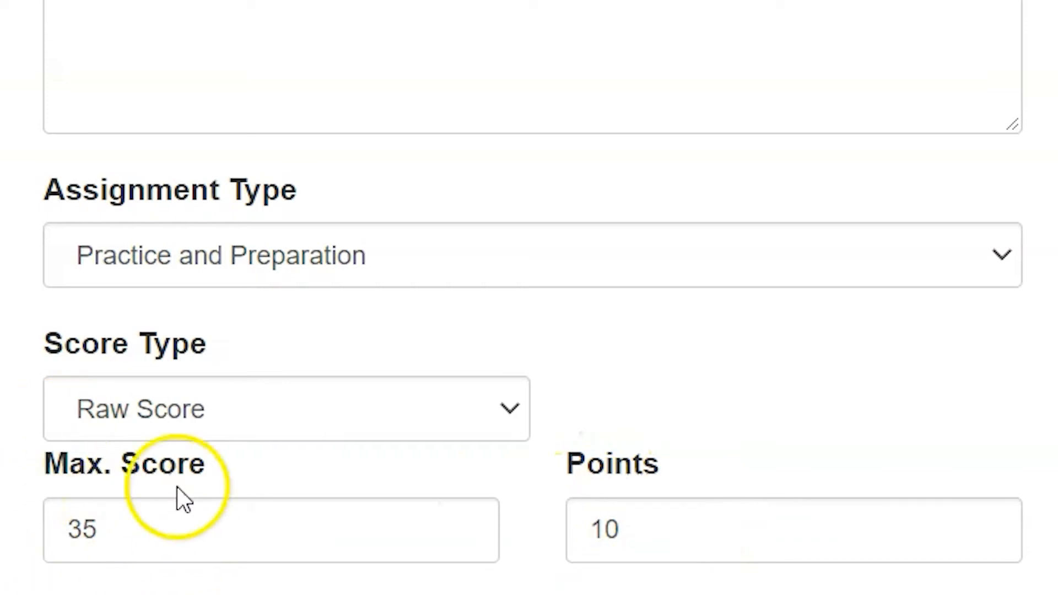
mouse_move(624, 587)
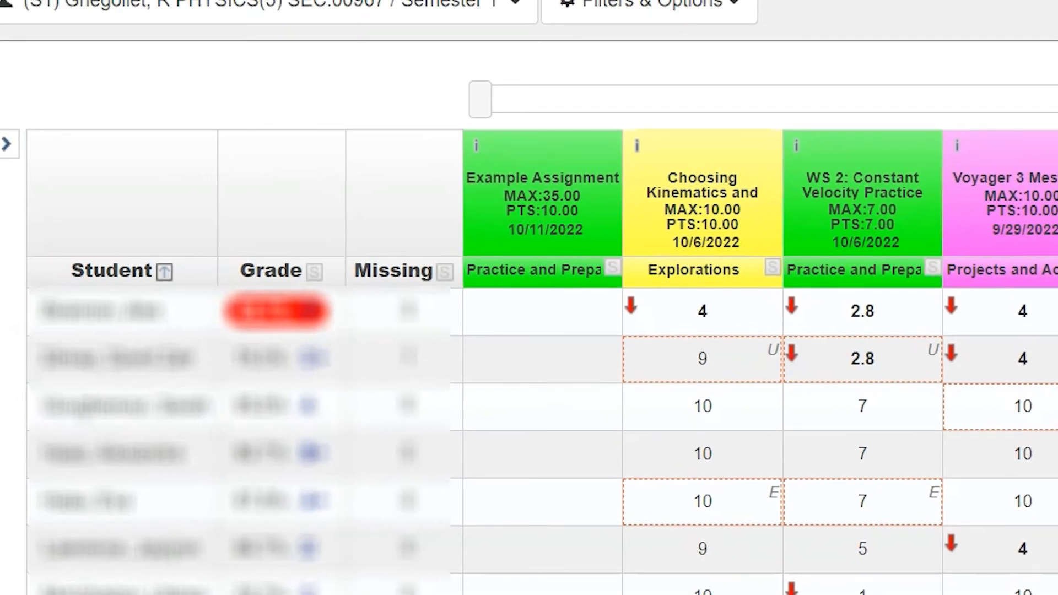
Enter Example Assignment scores of 32 and 30 for the first two students and save.
click(526, 319)
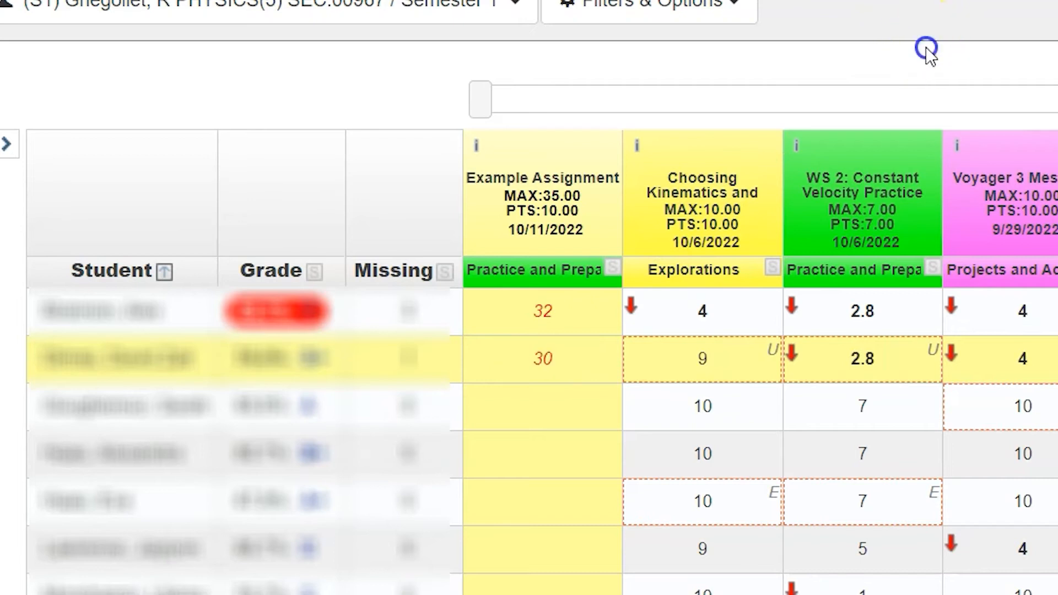
click(542, 310)
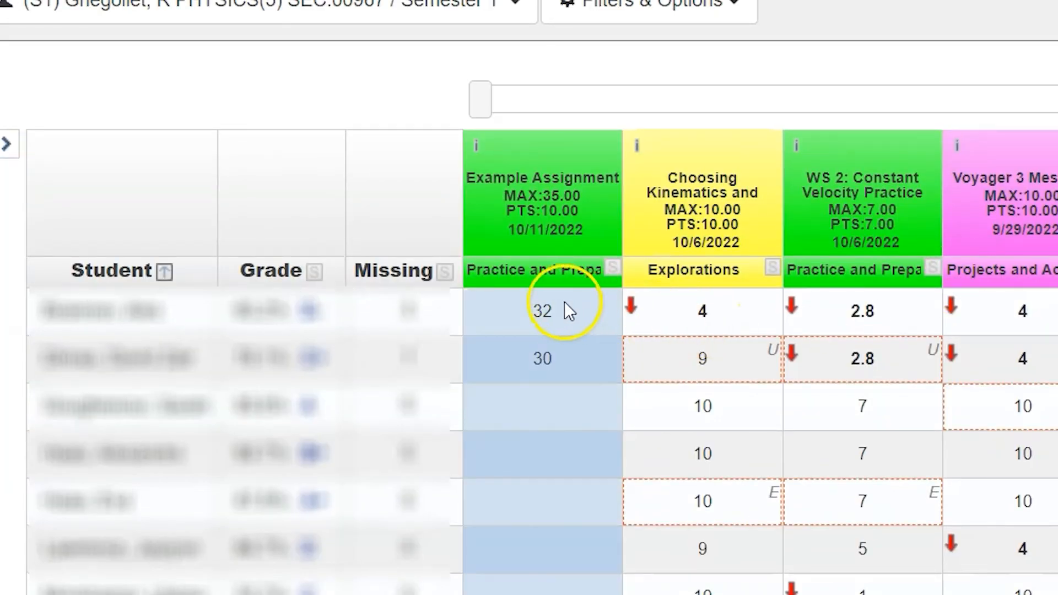
mouse_move(560, 216)
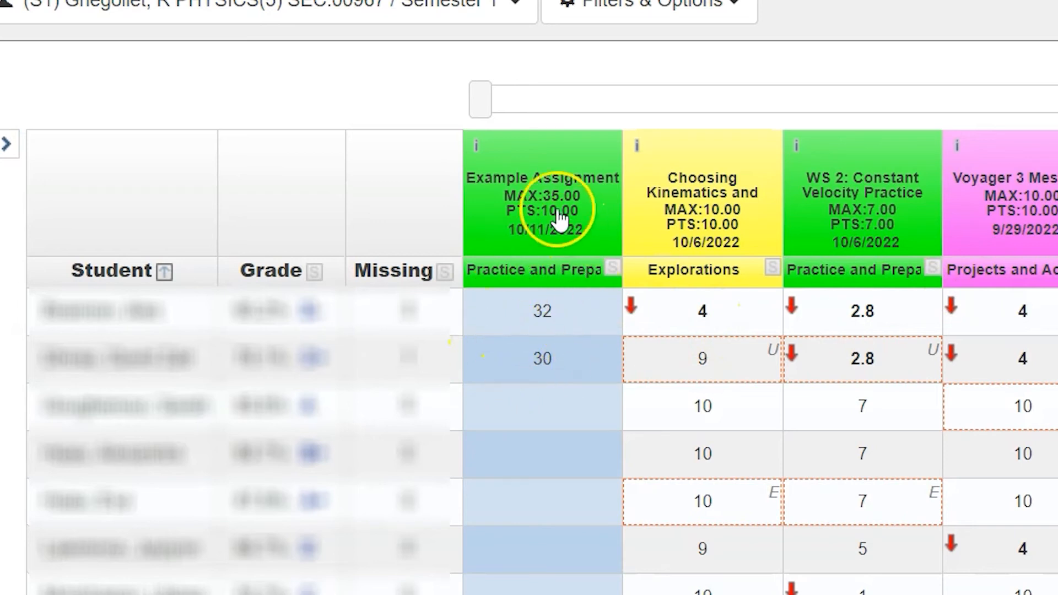
scroll(up, 3)
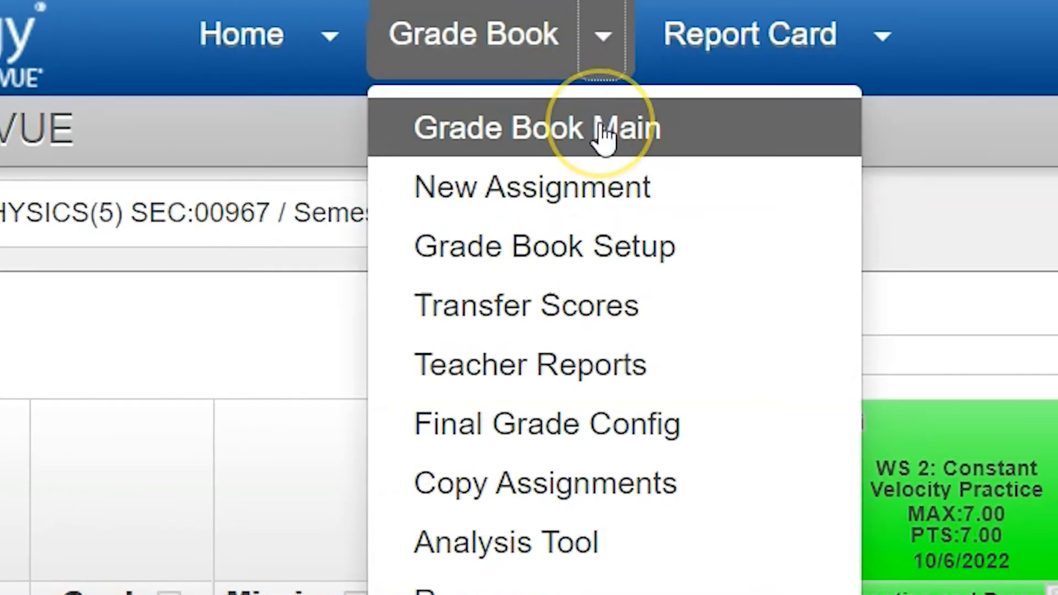
Go to the Grade Book Setup page.
click(545, 246)
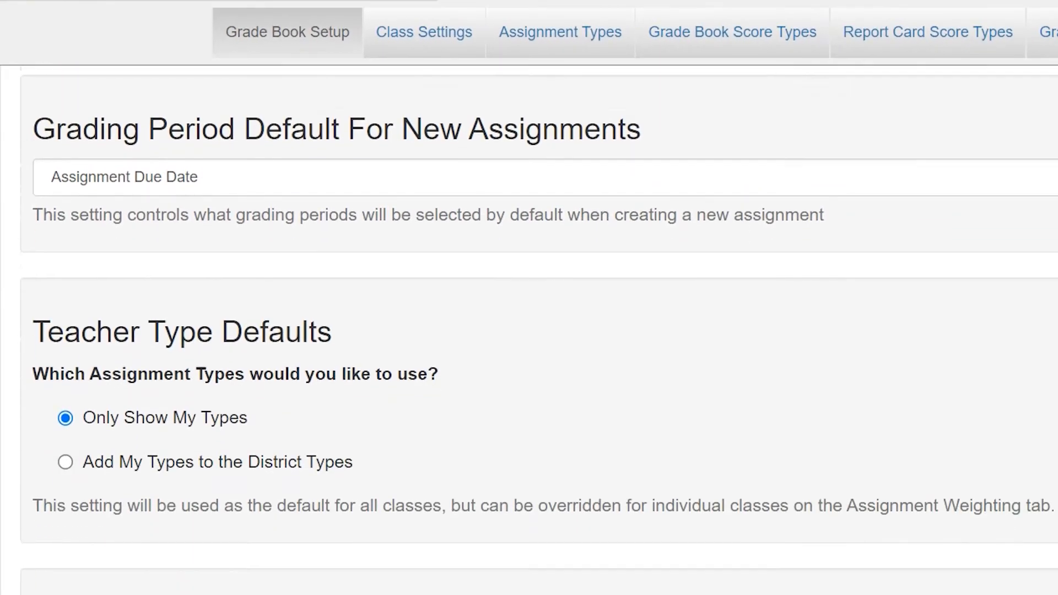
Scroll to Other Settings and turn off 'Sync max score and points on new assignments'.
scroll(down, 3)
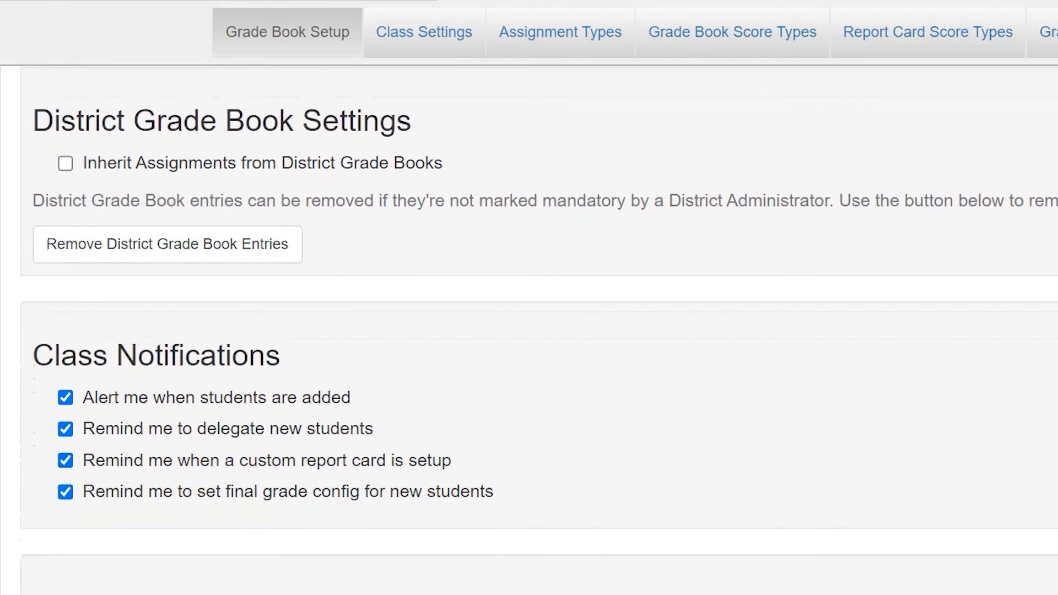
scroll(down, 3)
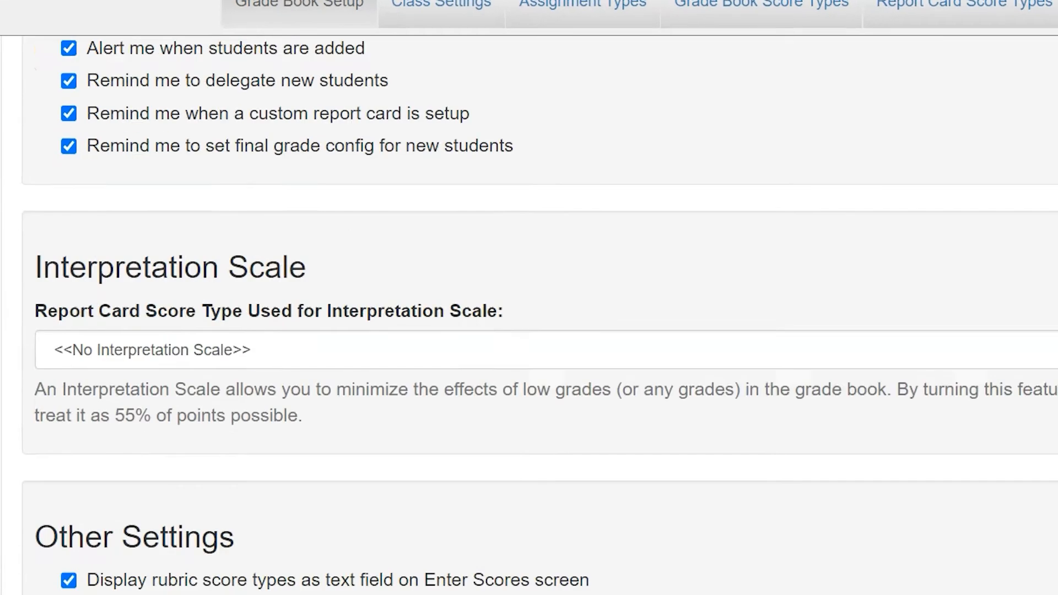
scroll(down, 3)
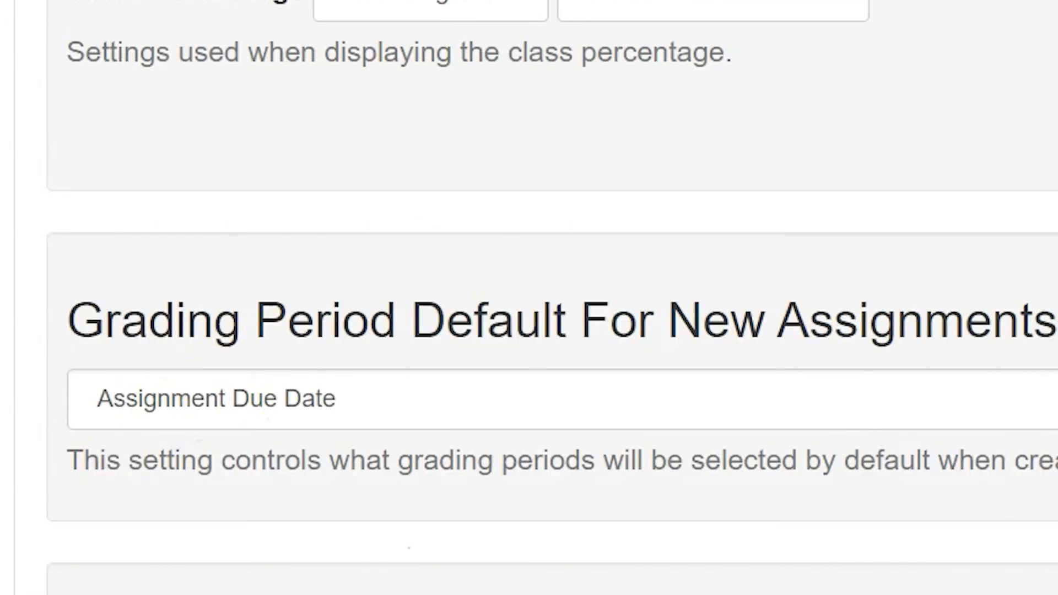
scroll(down, 3)
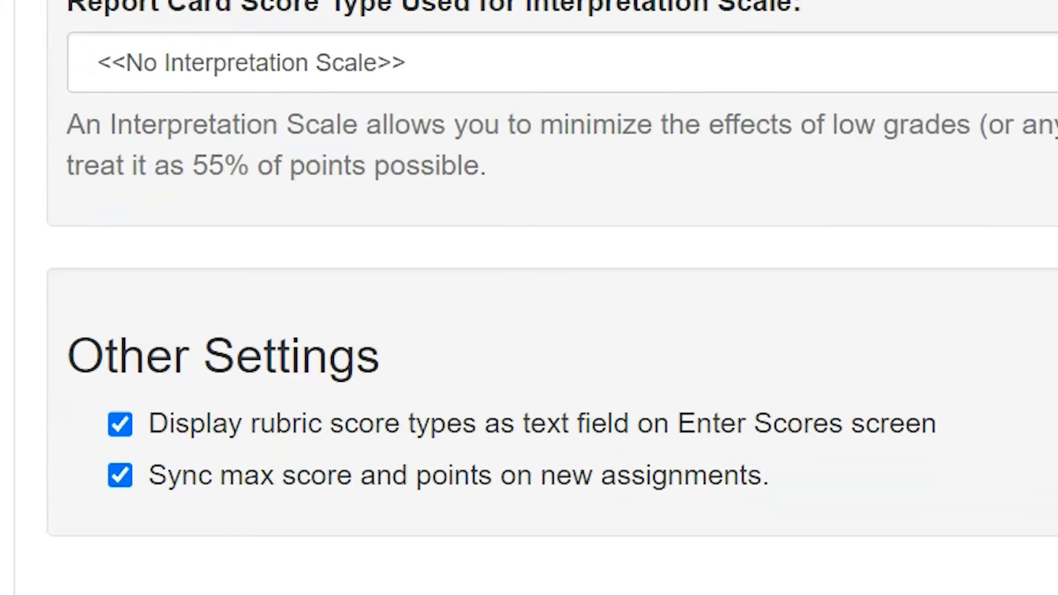
mouse_move(476, 503)
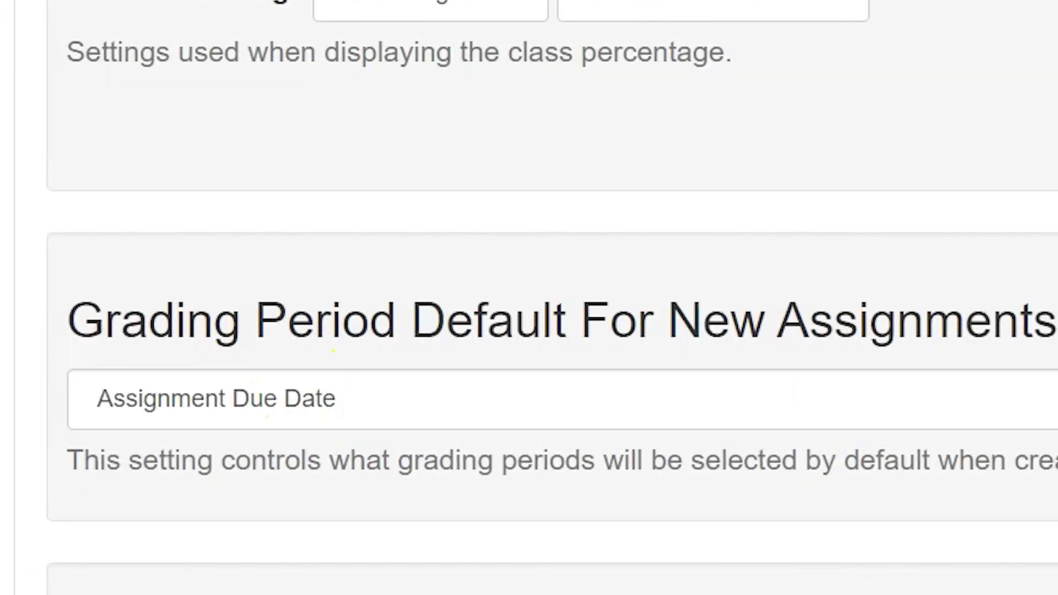
scroll(down, 3)
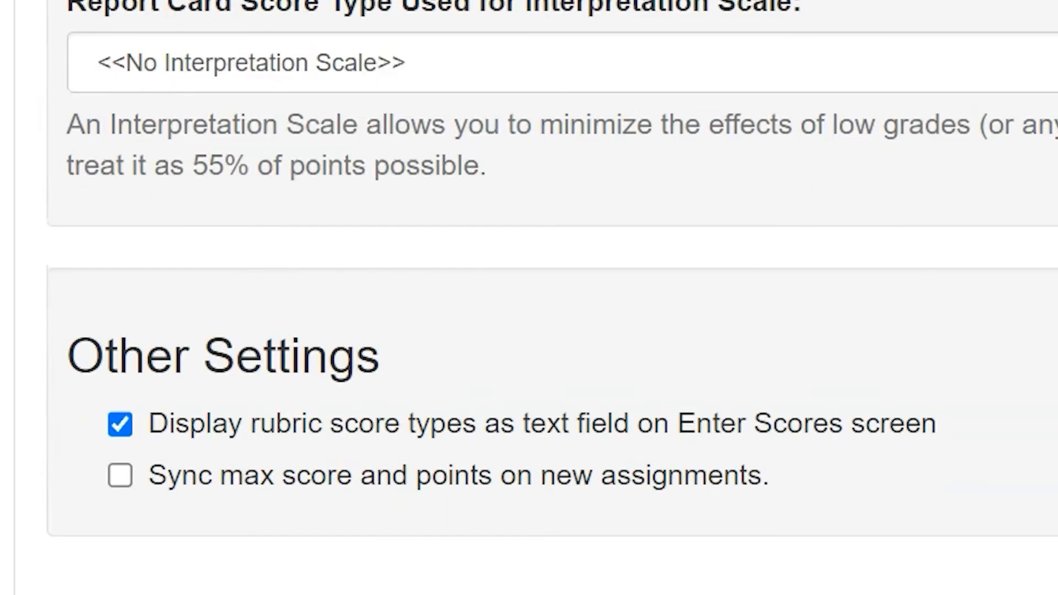
mouse_move(803, 485)
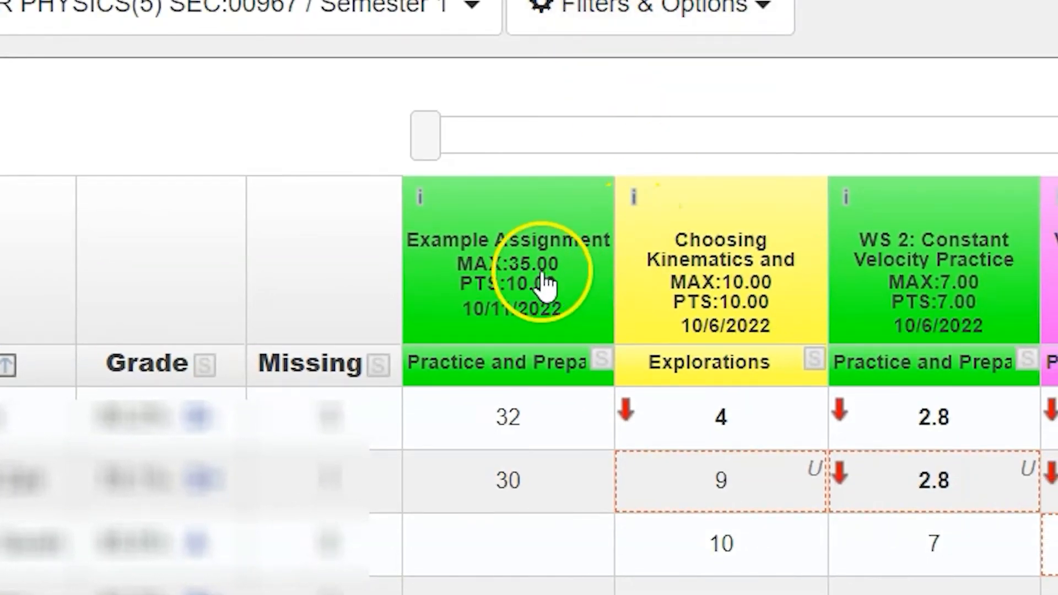
mouse_move(540, 256)
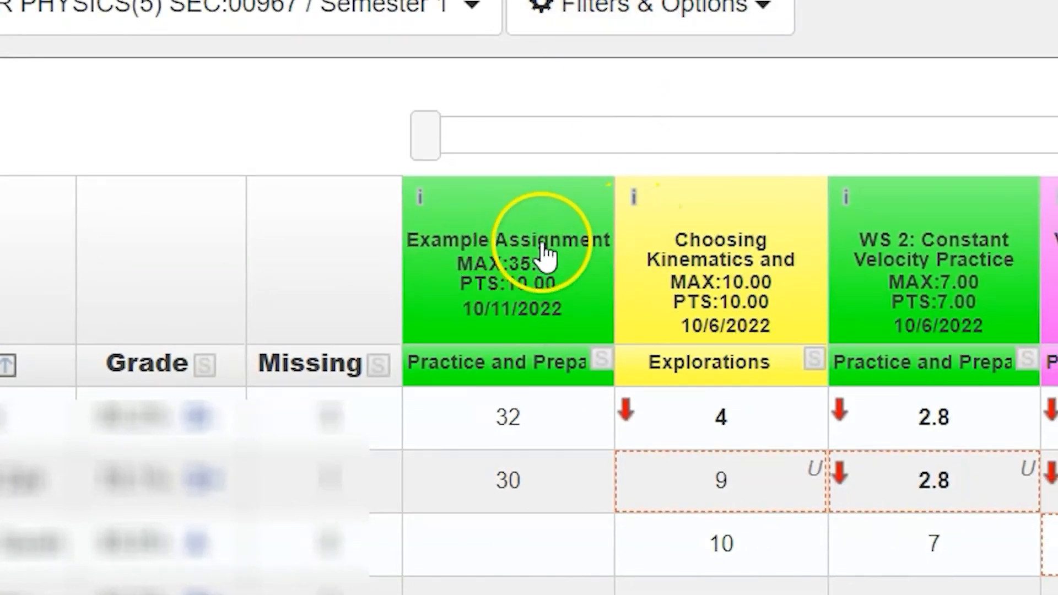
mouse_move(442, 291)
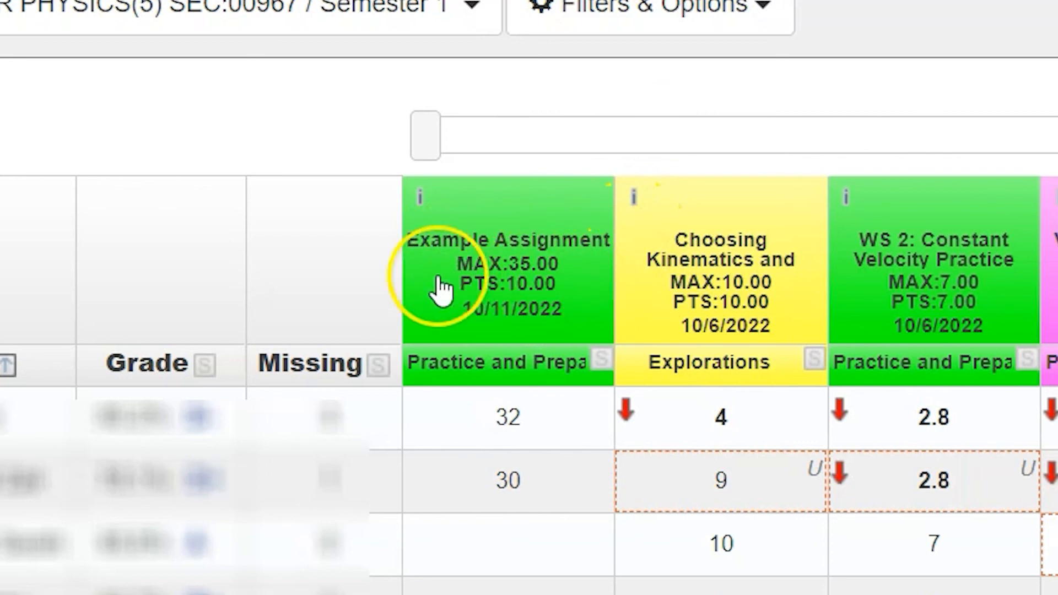